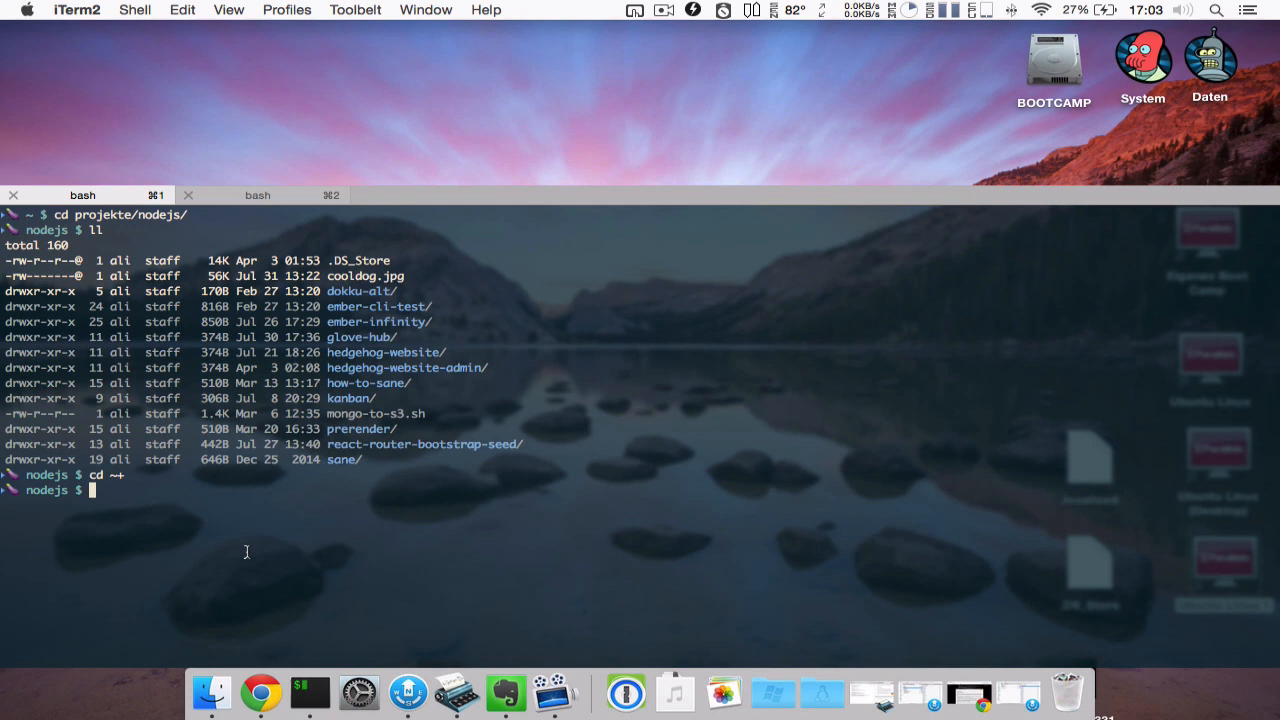
# Step: Enable the cursor guide line across the current input row from the View menu
pyautogui.click(228, 8)
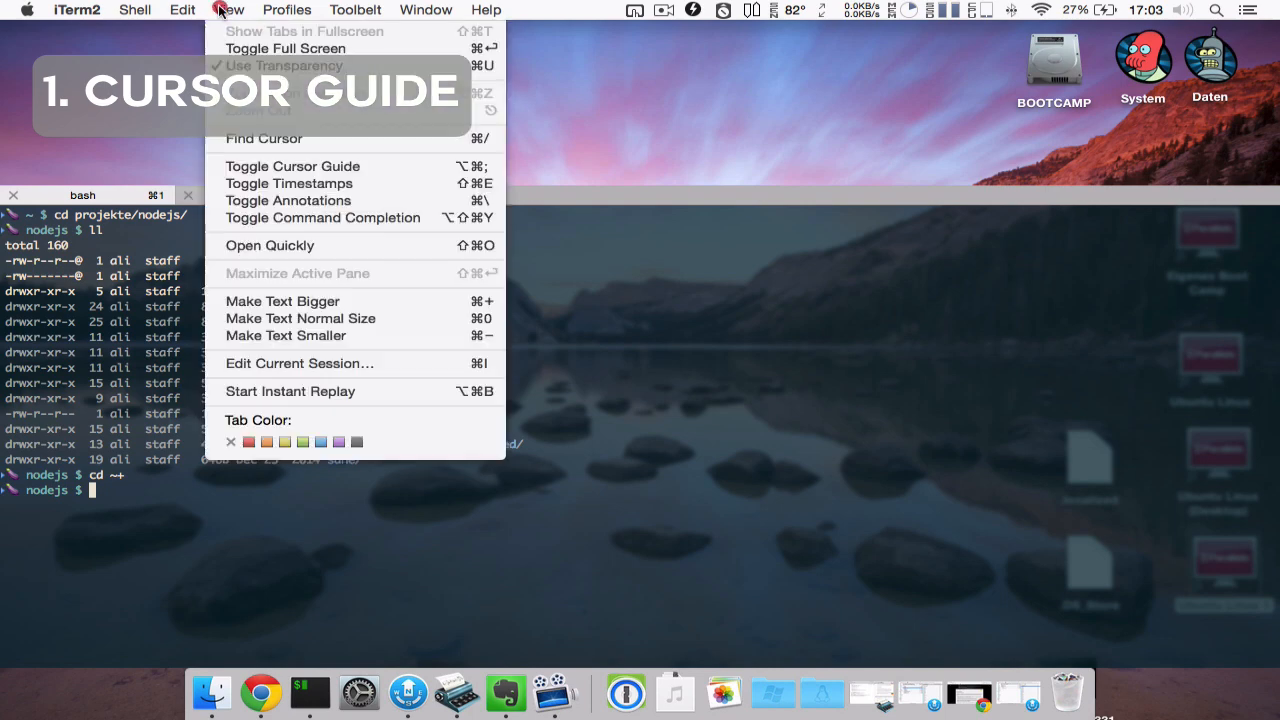
pyautogui.moveTo(258, 166)
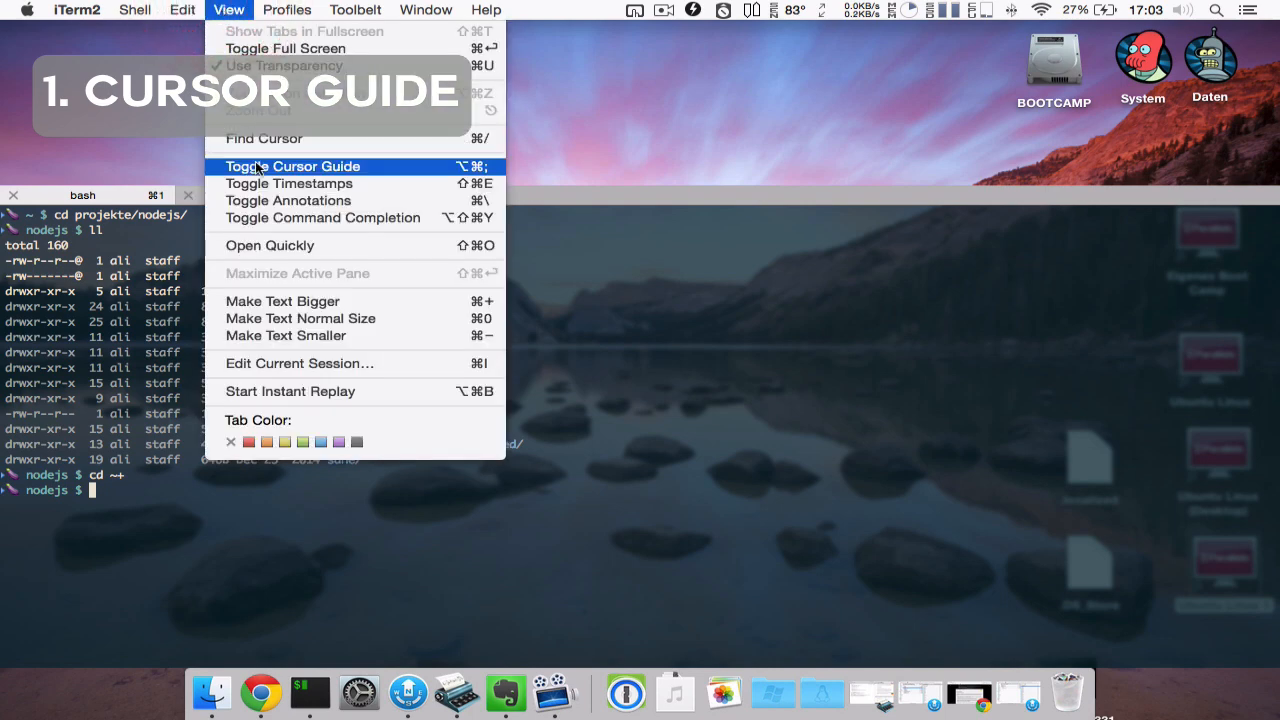
pyautogui.click(292, 166)
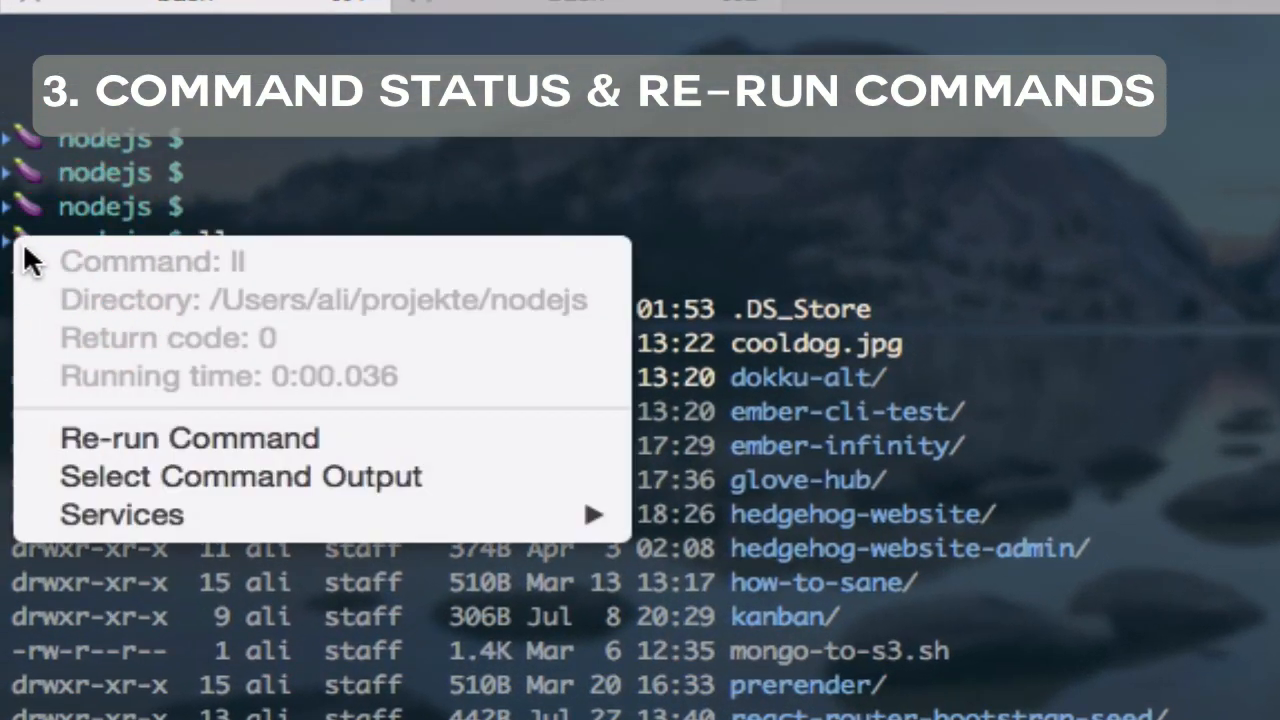
pyautogui.moveTo(144, 330)
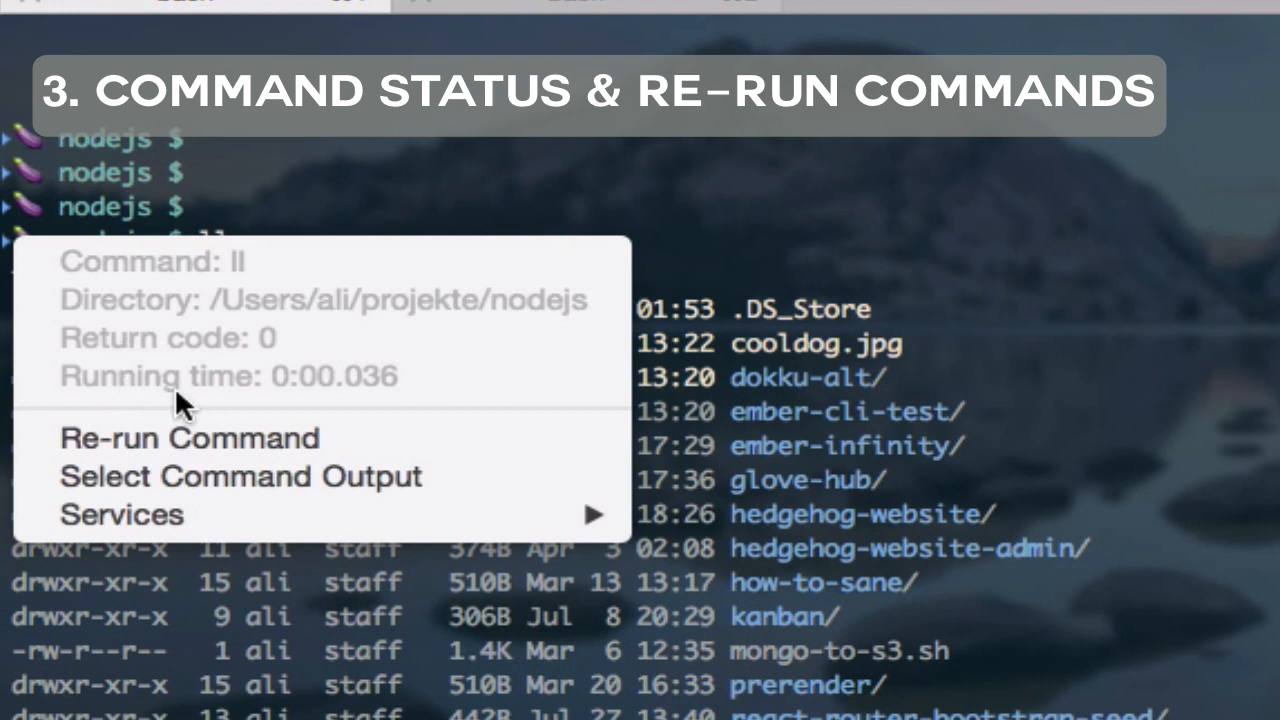
pyautogui.moveTo(128, 316)
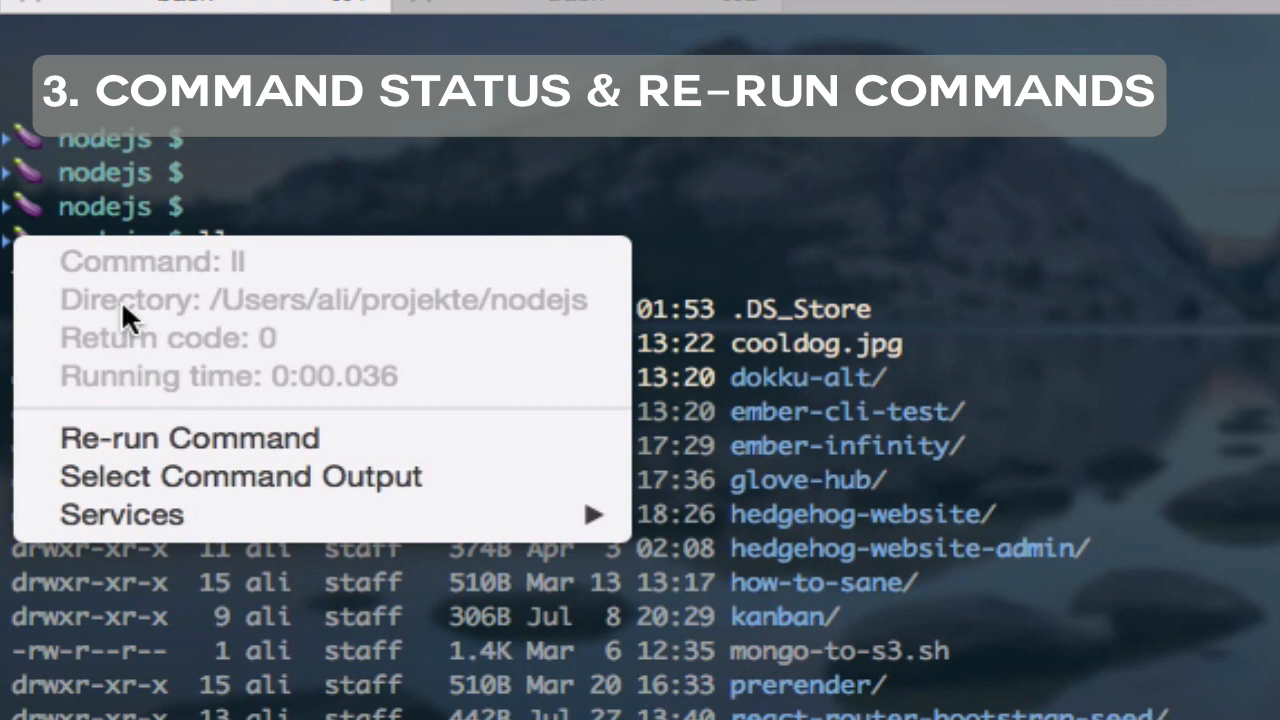
pyautogui.moveTo(164, 448)
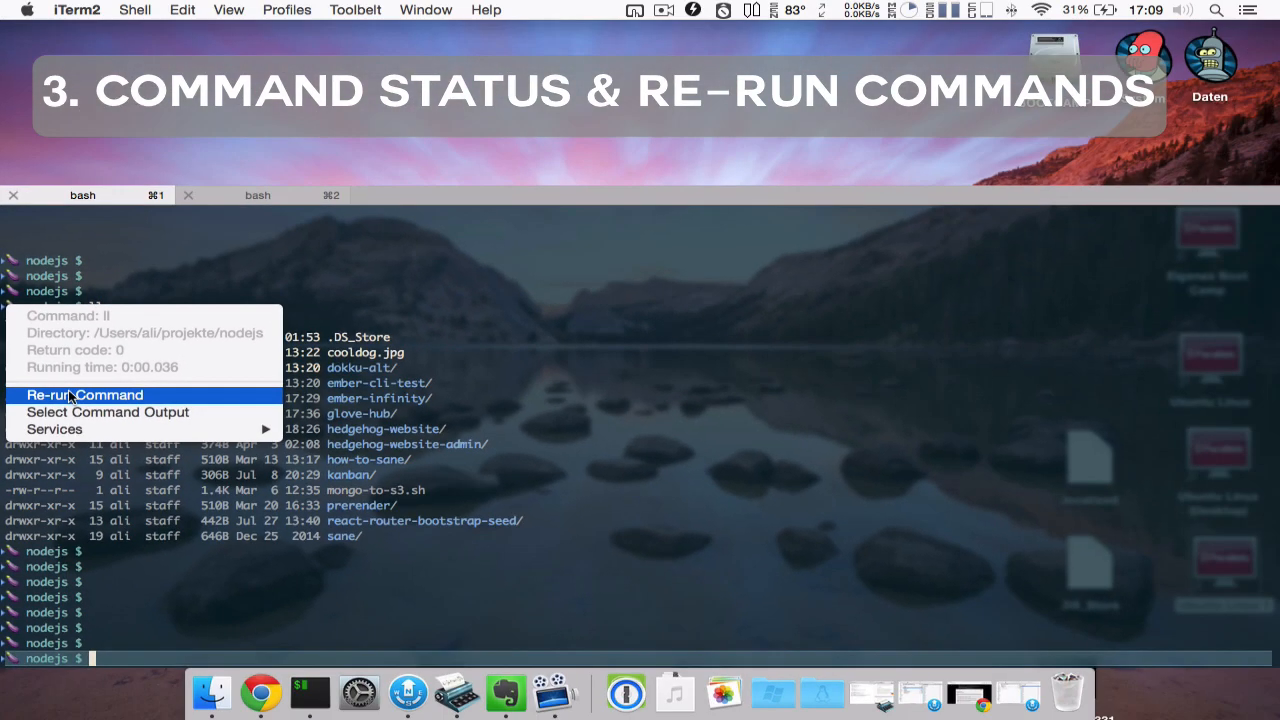
# Step: Re-run the earlier ll listing from its command status popup
pyautogui.click(84, 396)
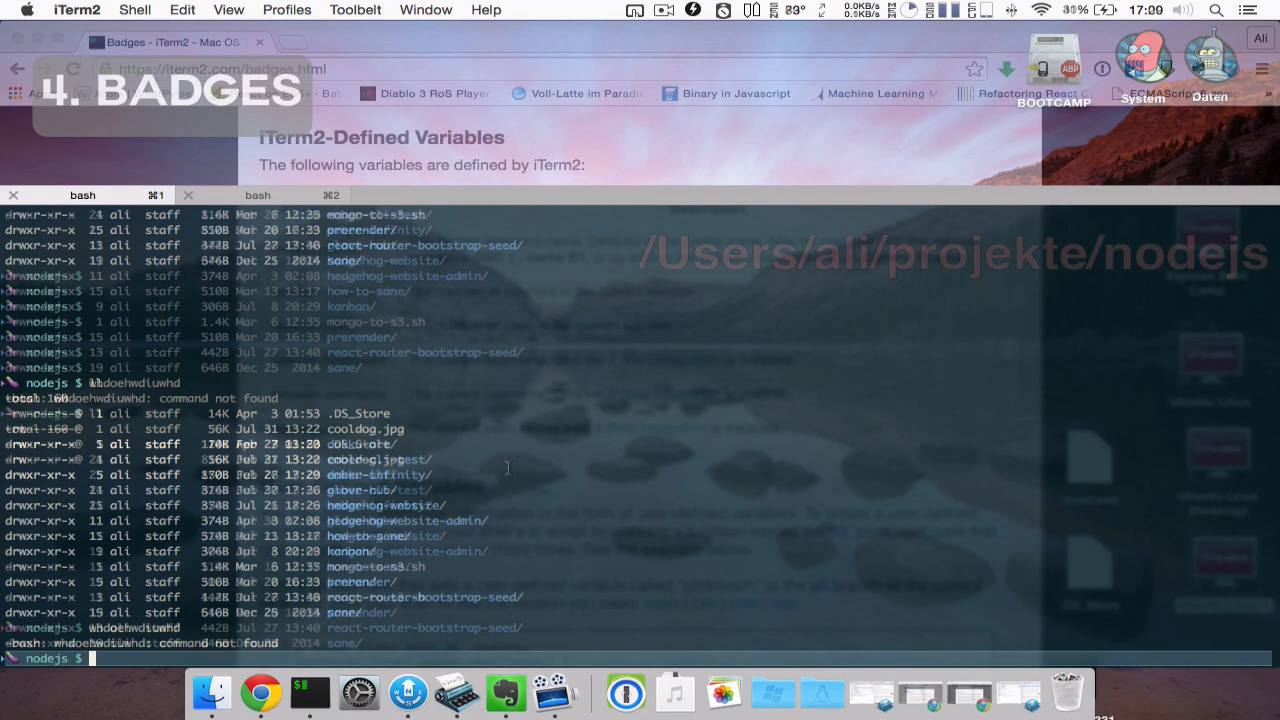
# Step: Enter ll in the session before reviewing the Visor profile's \(user.currentDir) badge
pyautogui.write('ll')
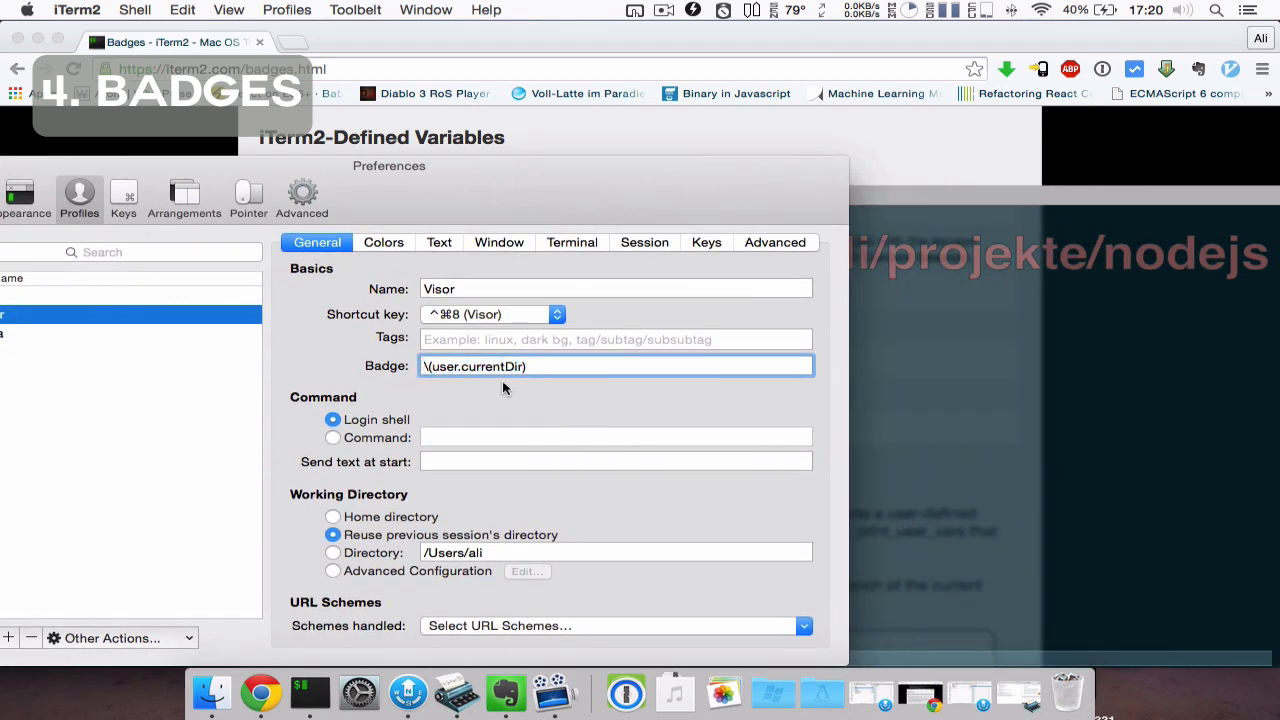
# Step: Finish the badge variable with 'Dir', then choose a new Badge colour in the Visor Colors settings
pyautogui.write('Dir')
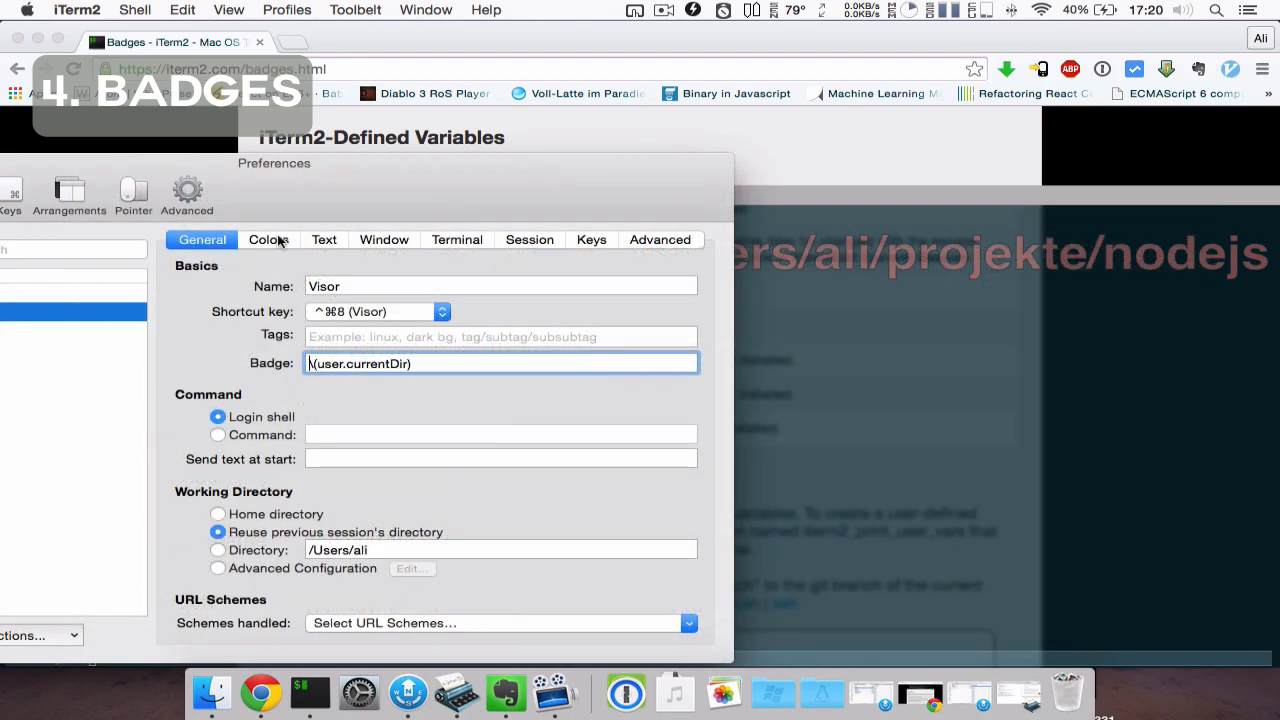
pyautogui.moveTo(292, 184)
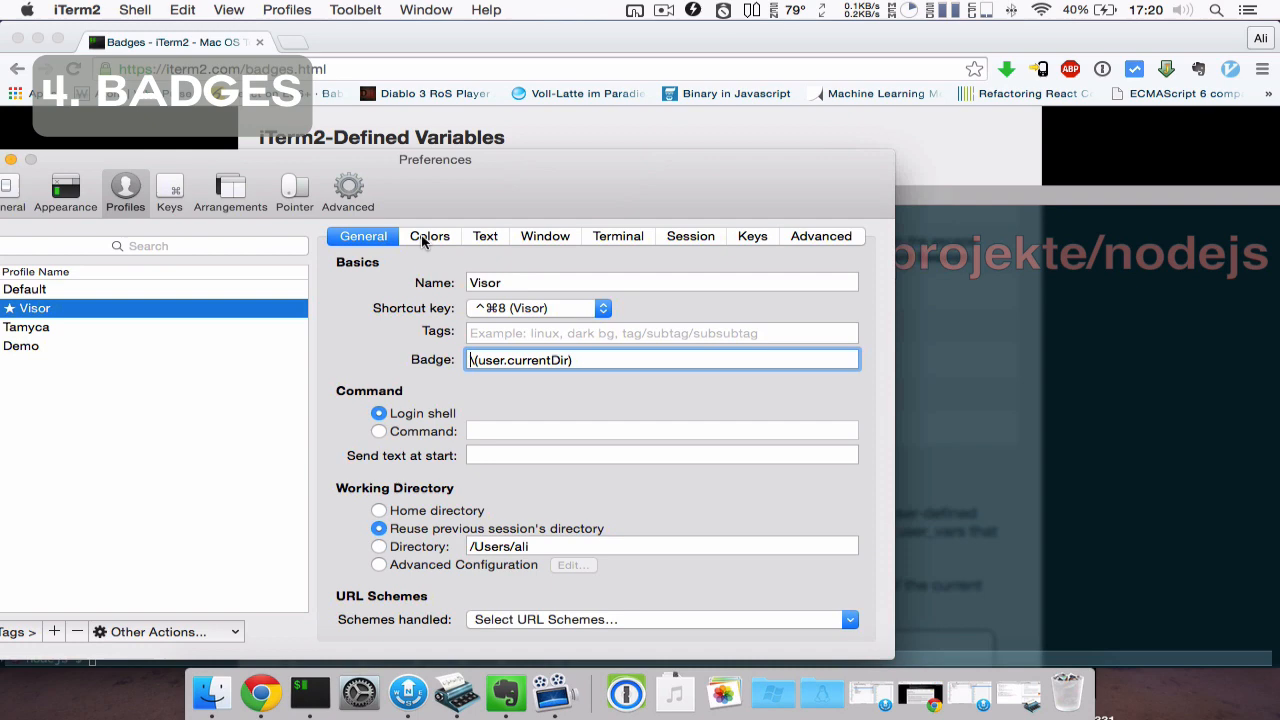
pyautogui.click(428, 236)
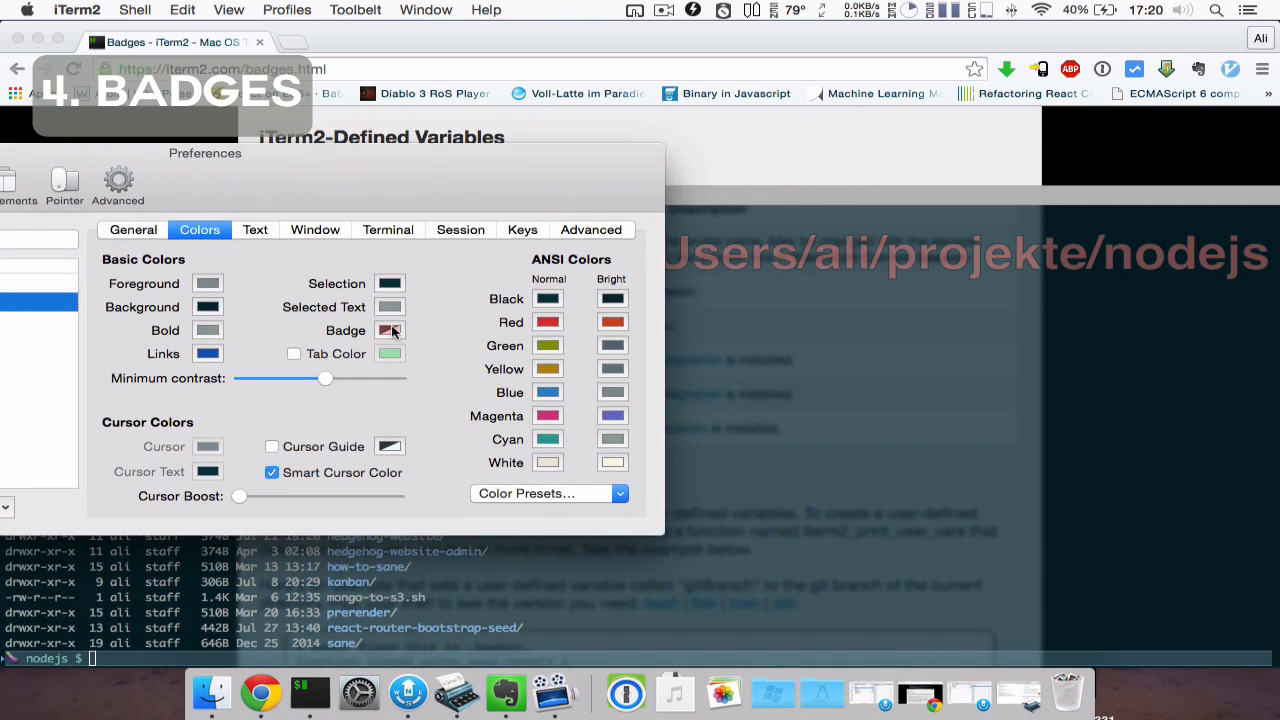
pyautogui.click(388, 330)
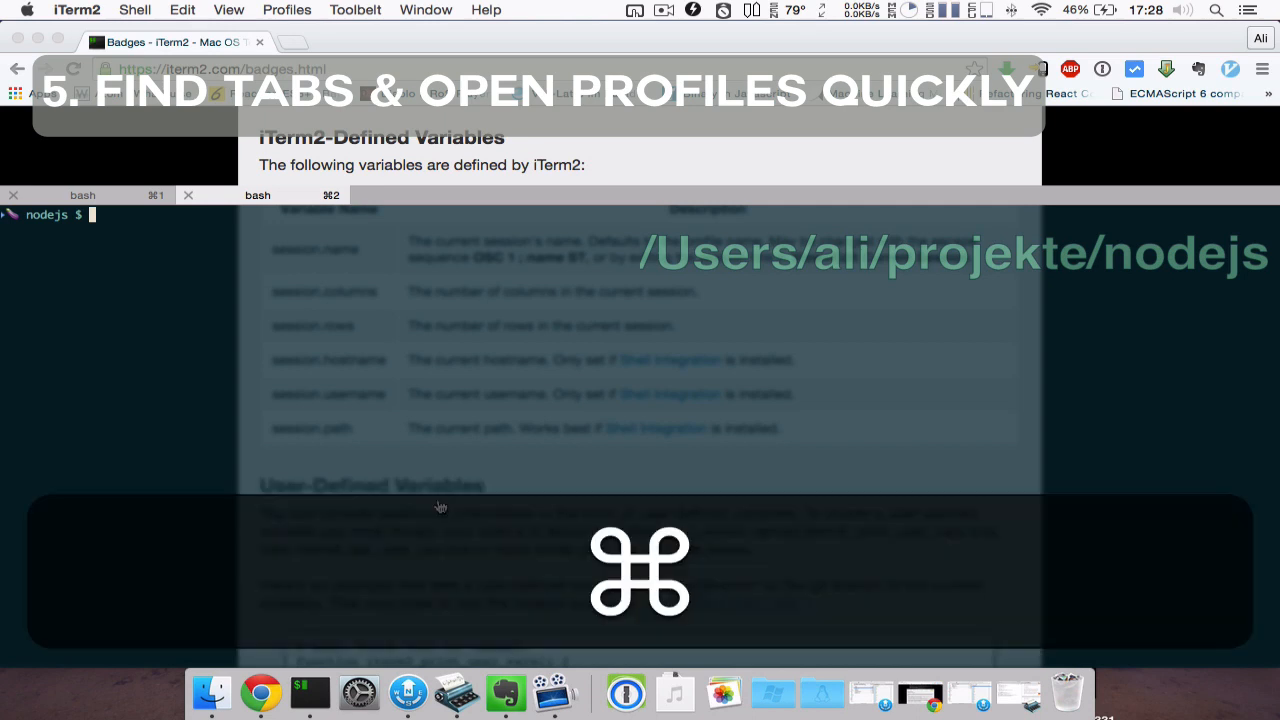
# Step: Use Open Quickly to find 'demo' and create a new tab with the Demo profile
pyautogui.press('cmd+shift+o')
pyautogui.write('ll')
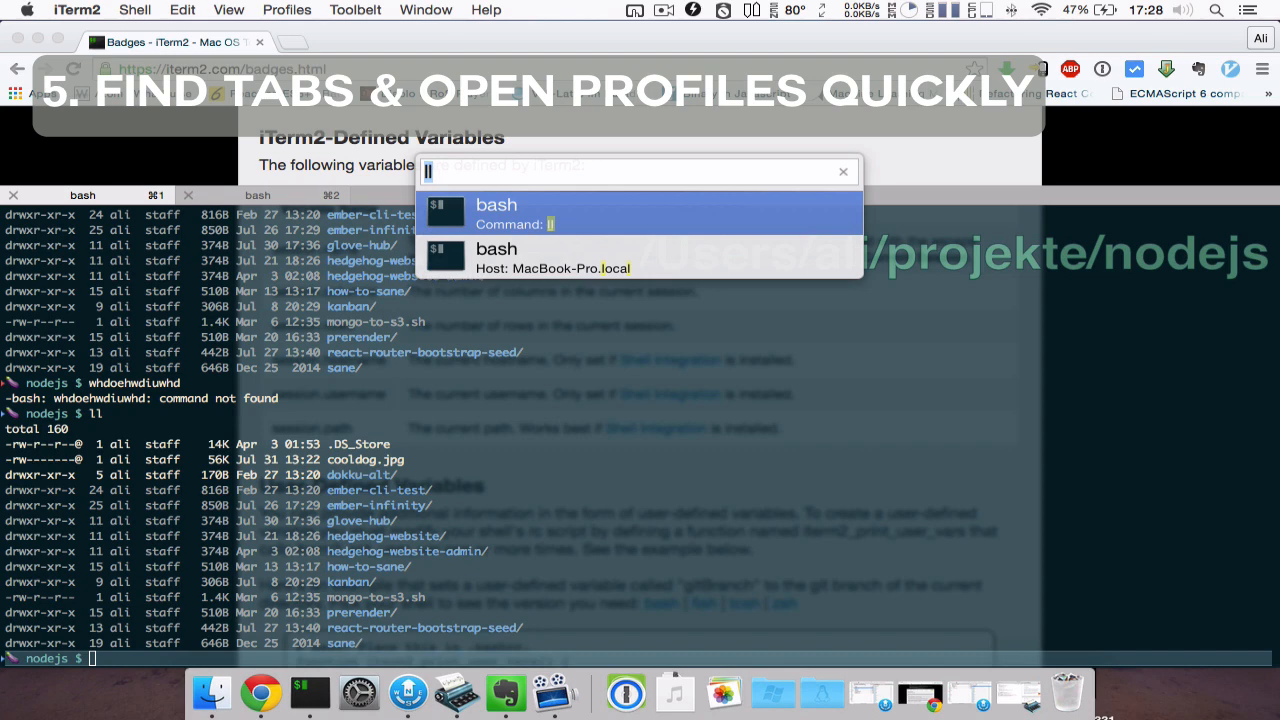
pyautogui.write('demo')
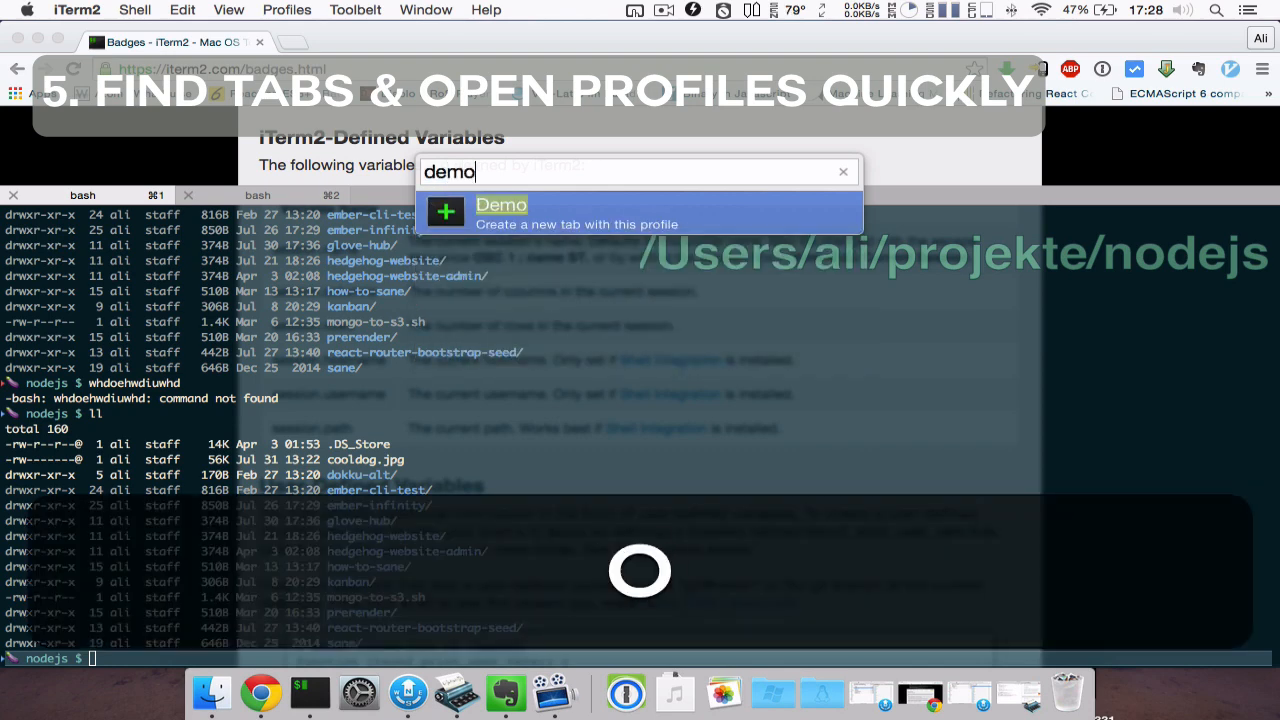
pyautogui.click(500, 210)
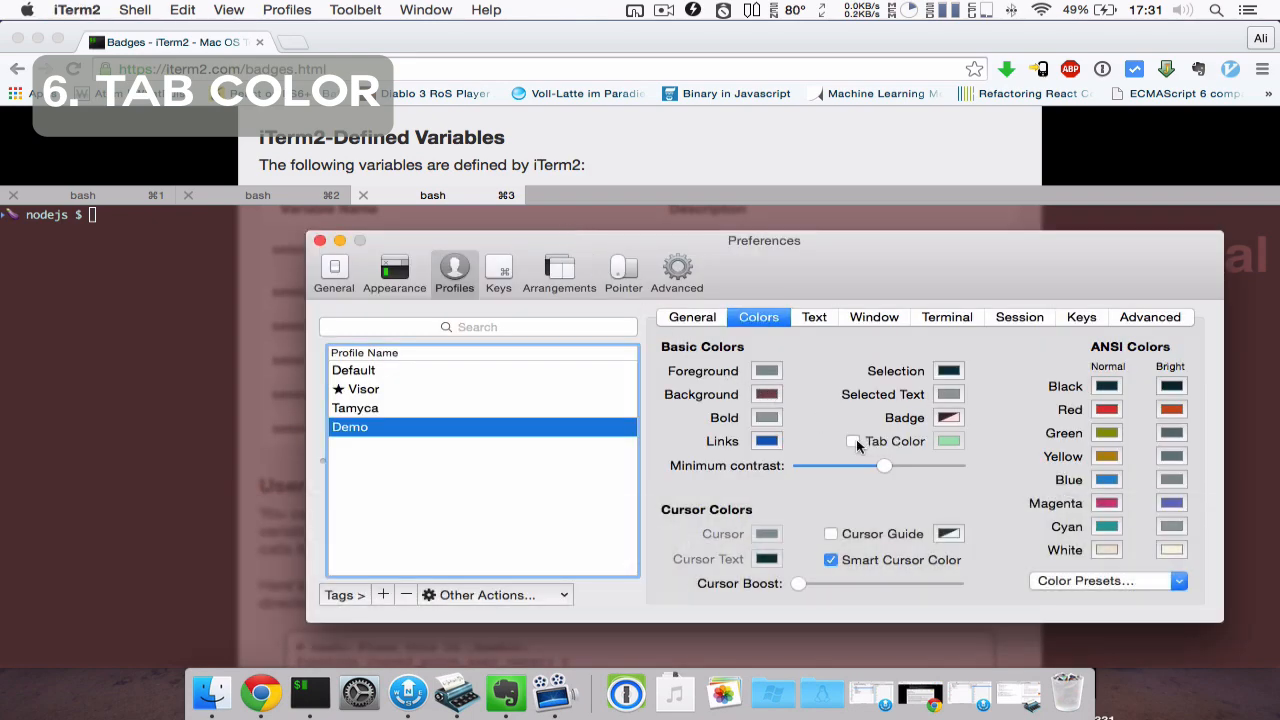
# Step: Tick the Tab Color option for the Demo profile
pyautogui.click(852, 442)
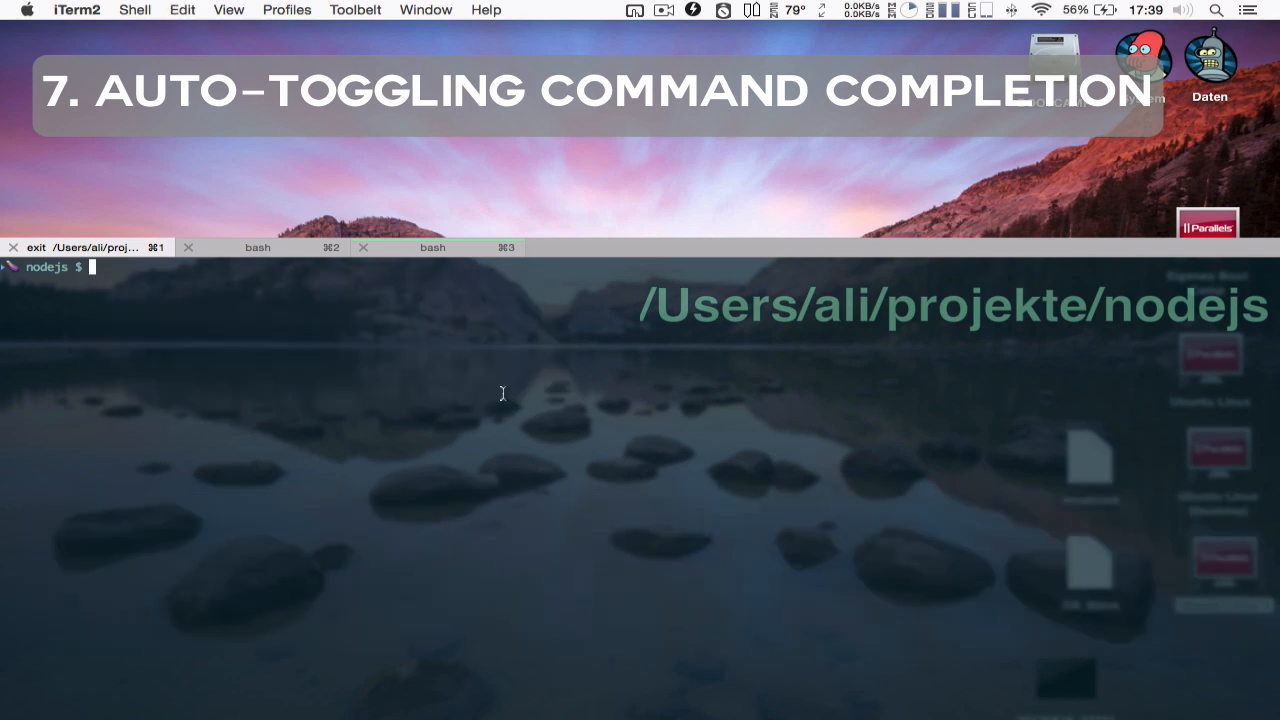
pyautogui.moveTo(440, 48)
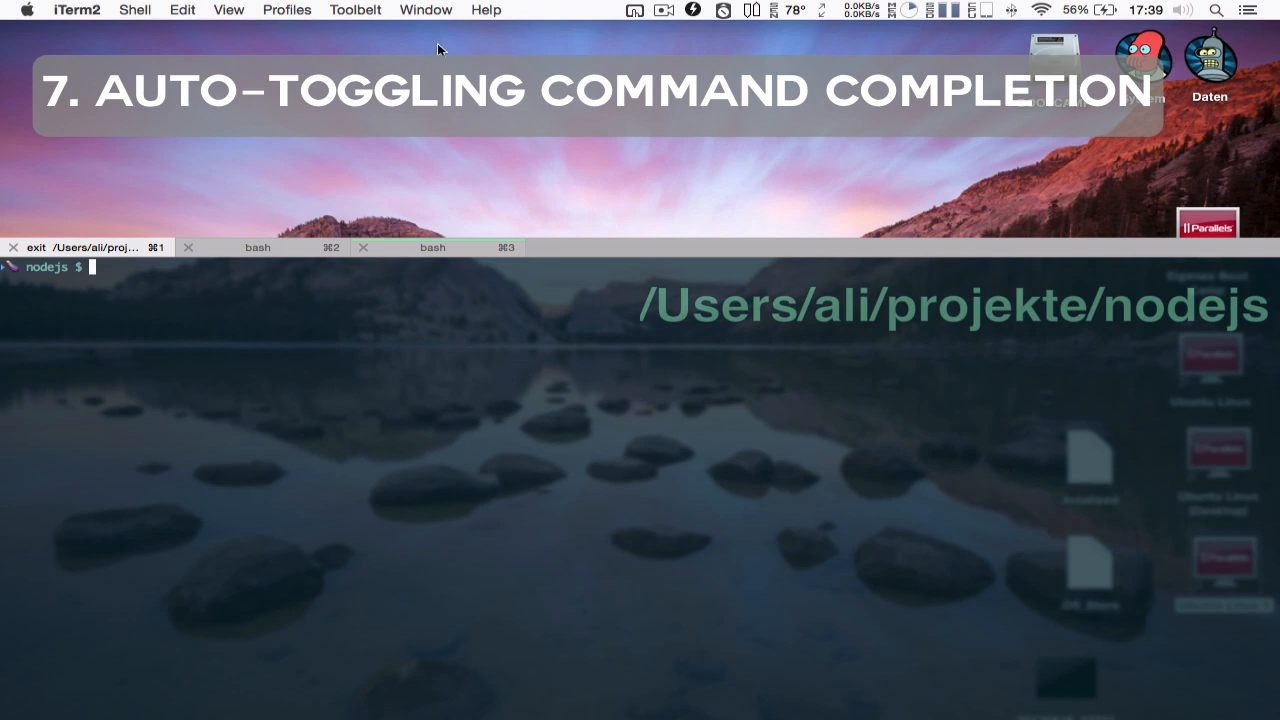
# Step: Enable command completion, accept the suggested ll, then start a fish session
pyautogui.click(228, 8)
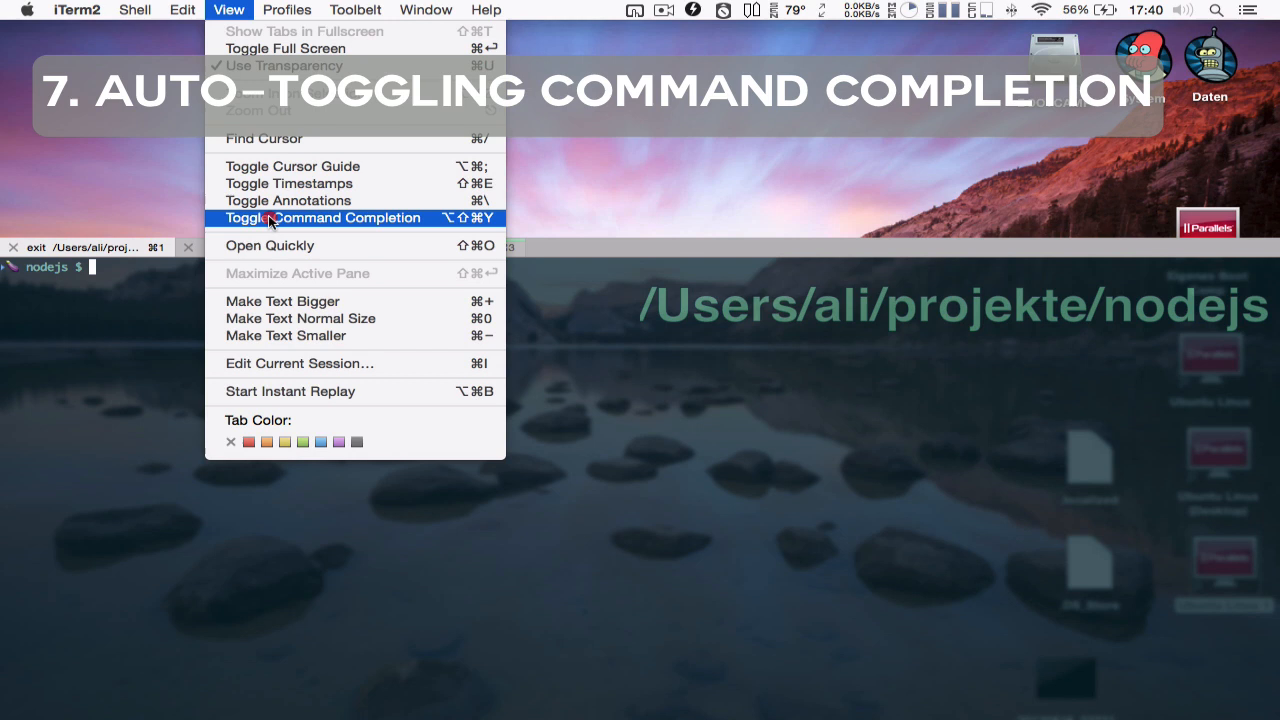
pyautogui.click(322, 218)
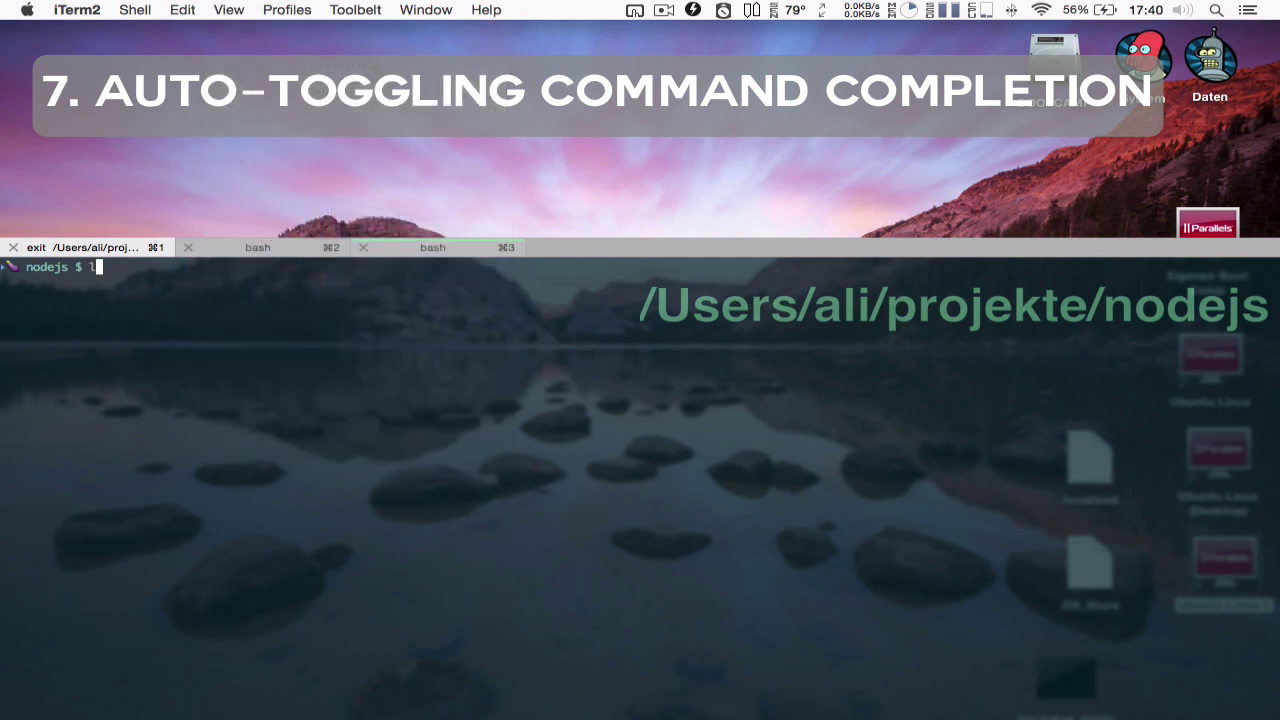
pyautogui.press('Backspace')
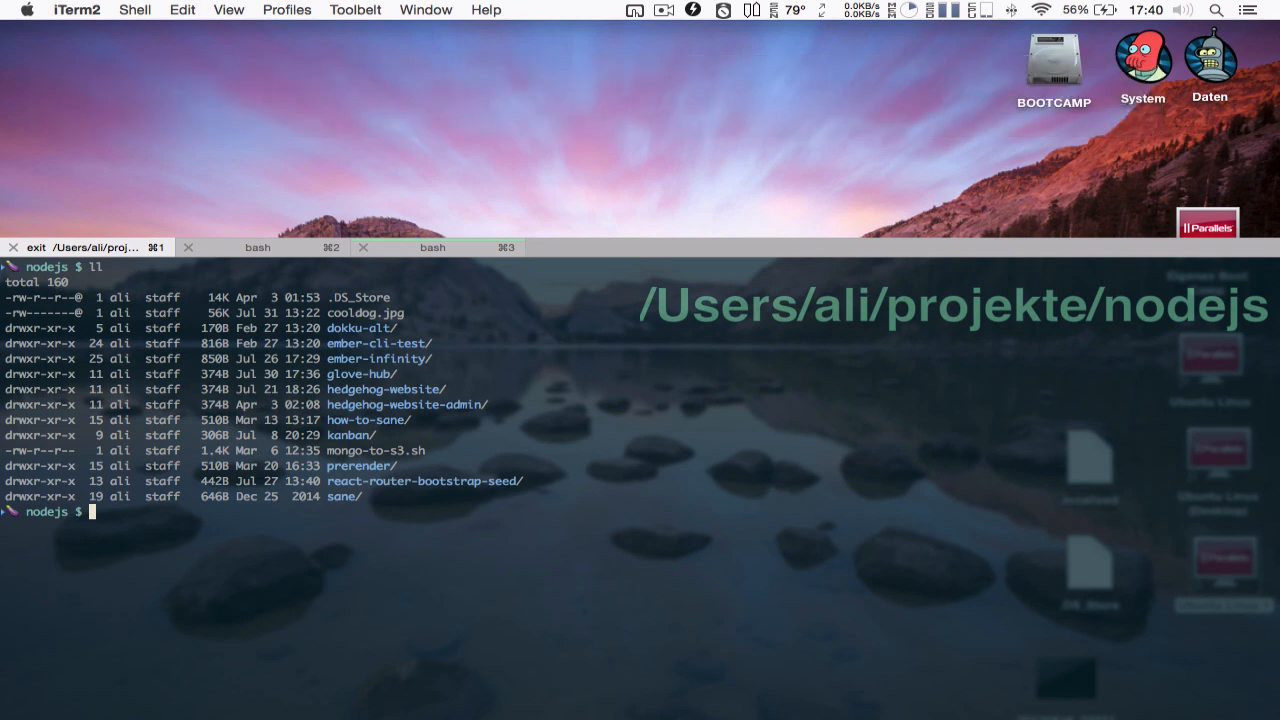
pyautogui.write('fish')
pyautogui.write('ls -l')
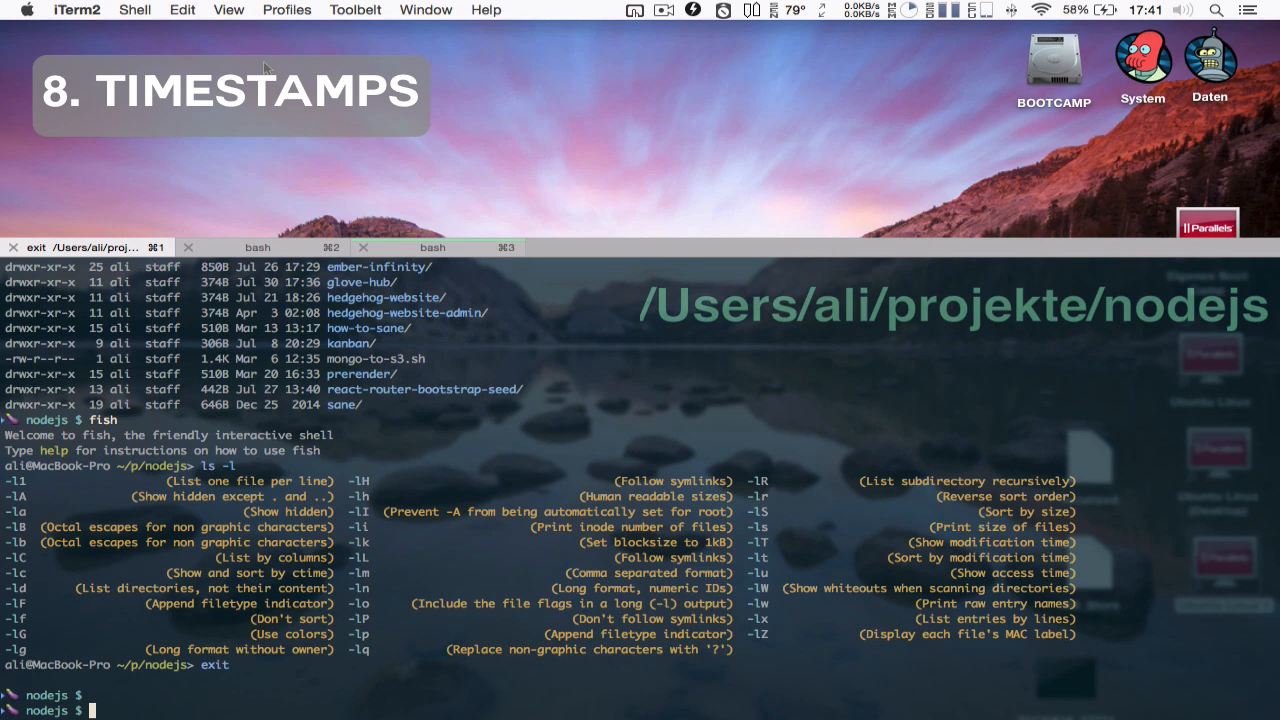
# Step: Enable timestamps beside each terminal line from the View menu
pyautogui.click(228, 8)
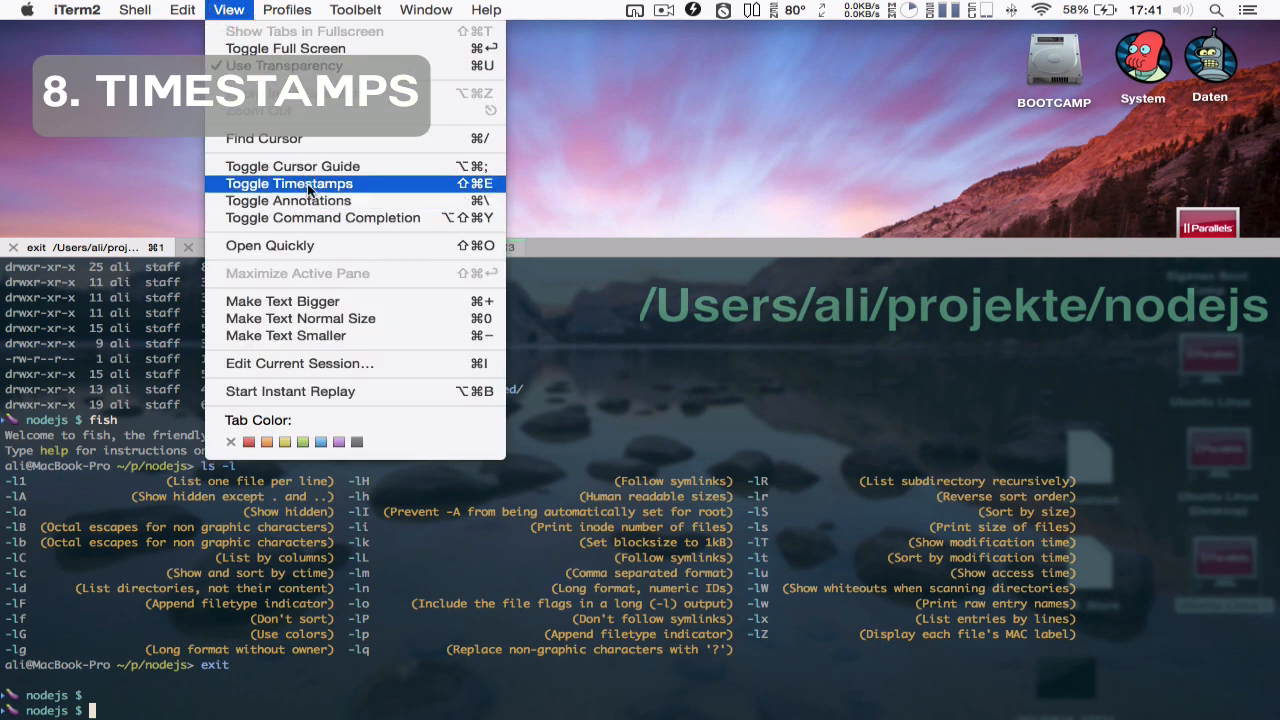
pyautogui.click(288, 184)
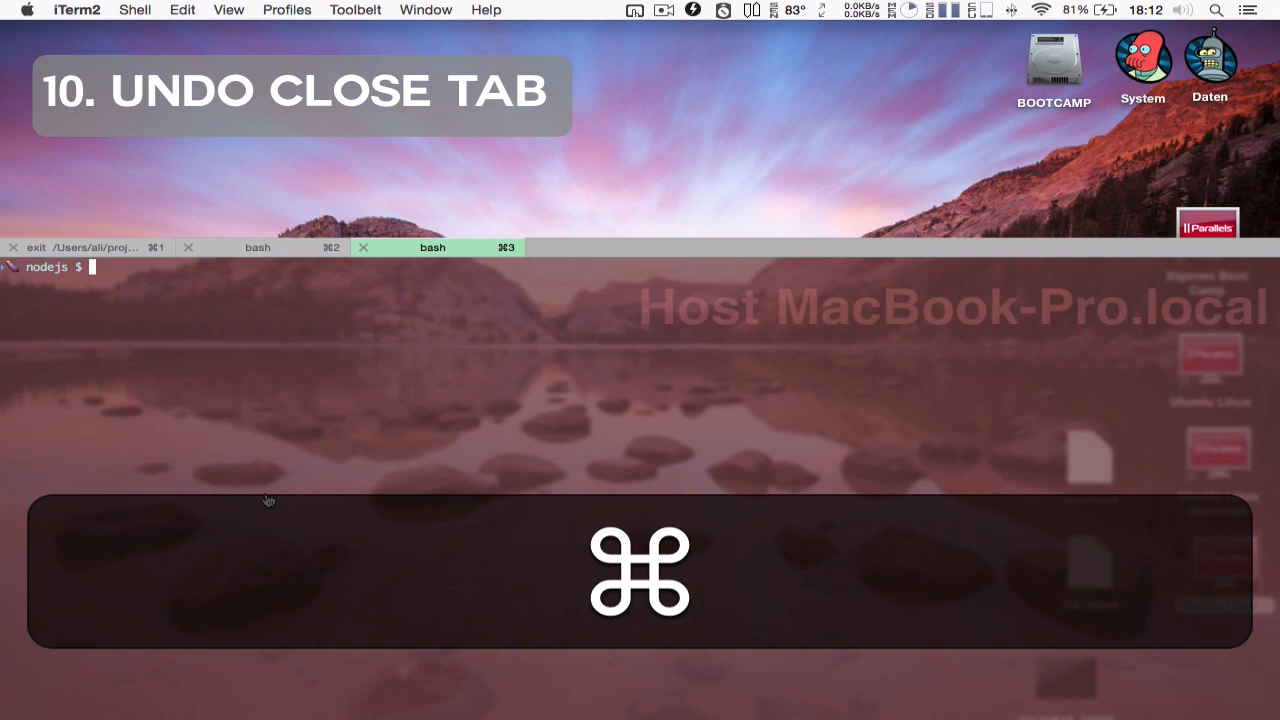
# Step: Close the third tab with Cmd+W, undo to restore it, list with l, and restore it again with output intact
pyautogui.press('cmd+w')
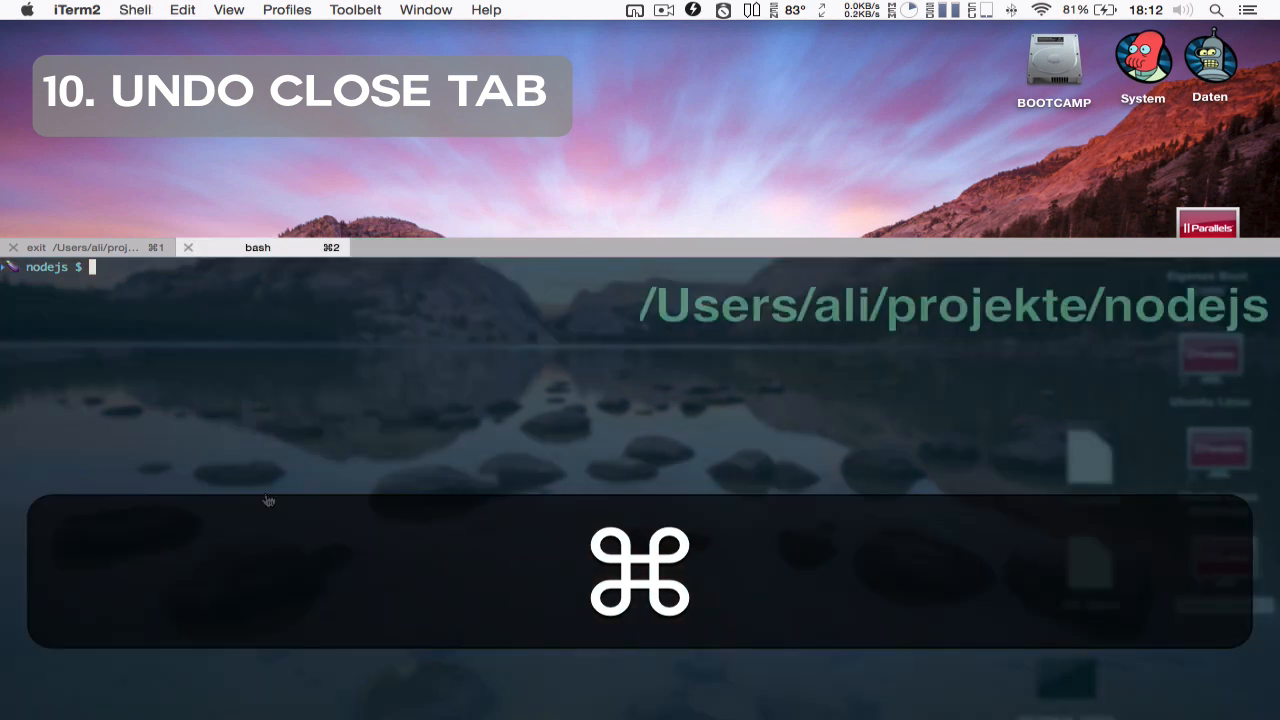
pyautogui.press('cmd+z')
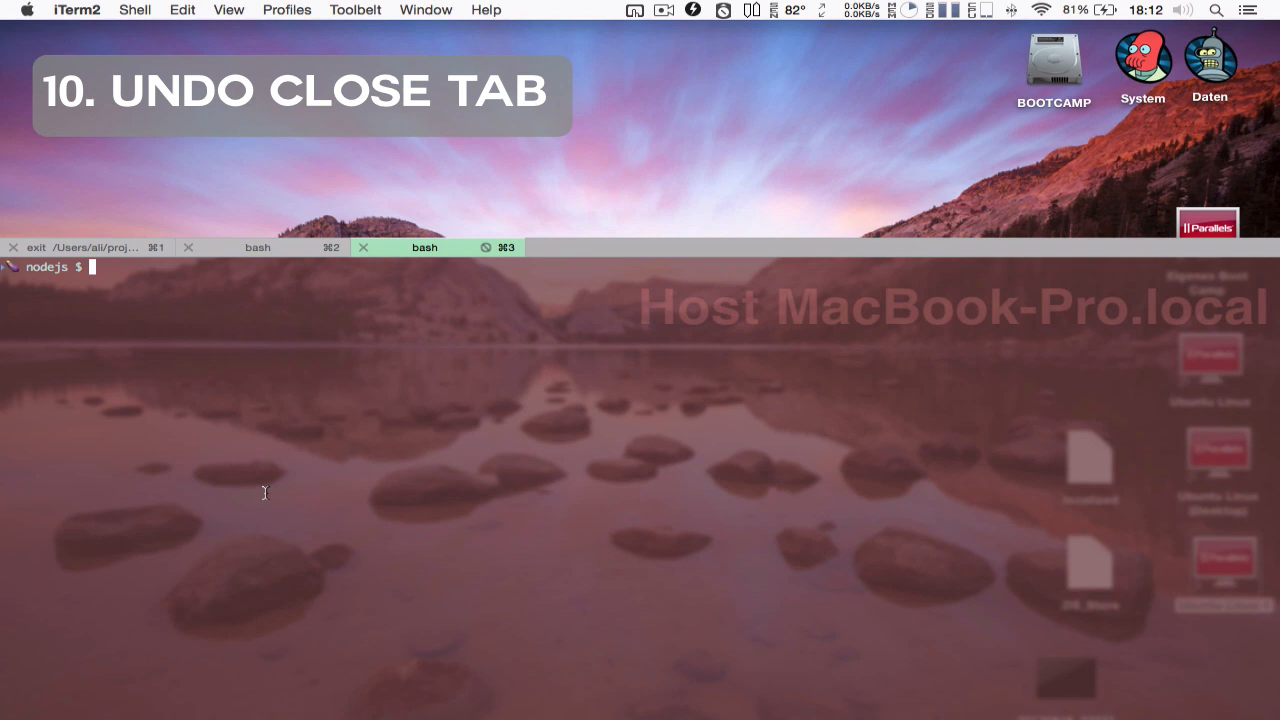
pyautogui.write('ll')
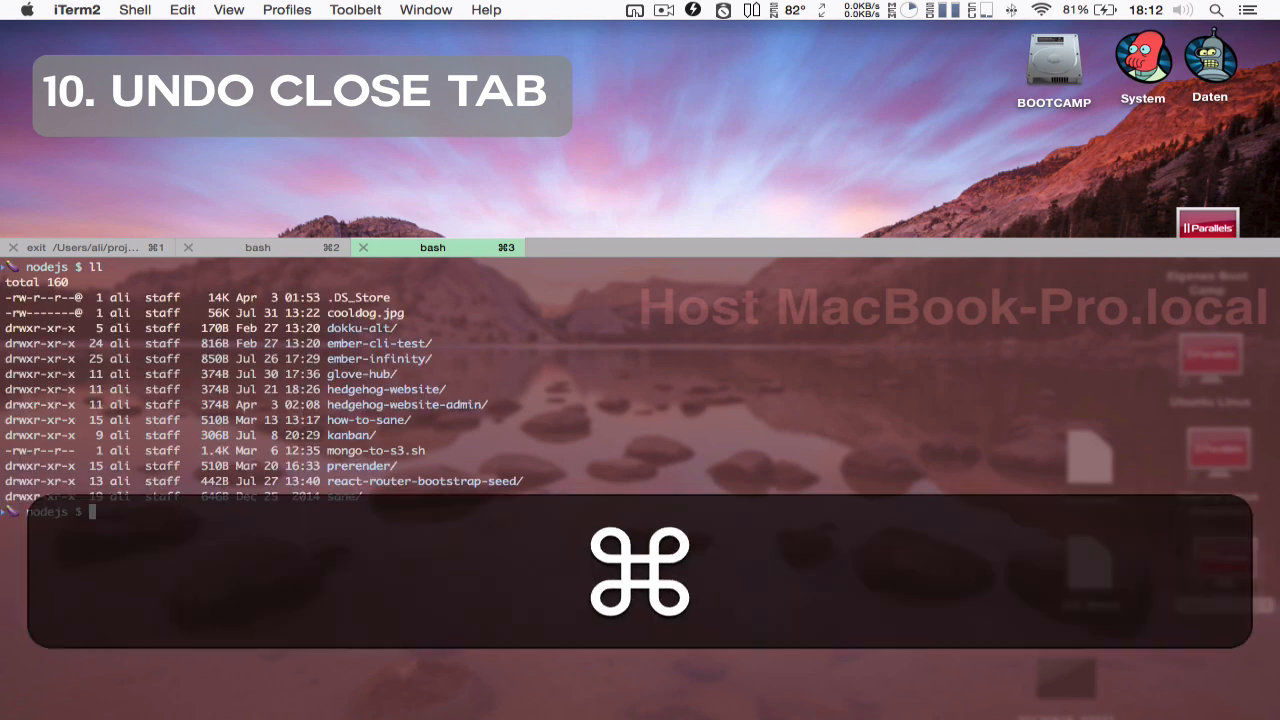
pyautogui.press('cmd+z')
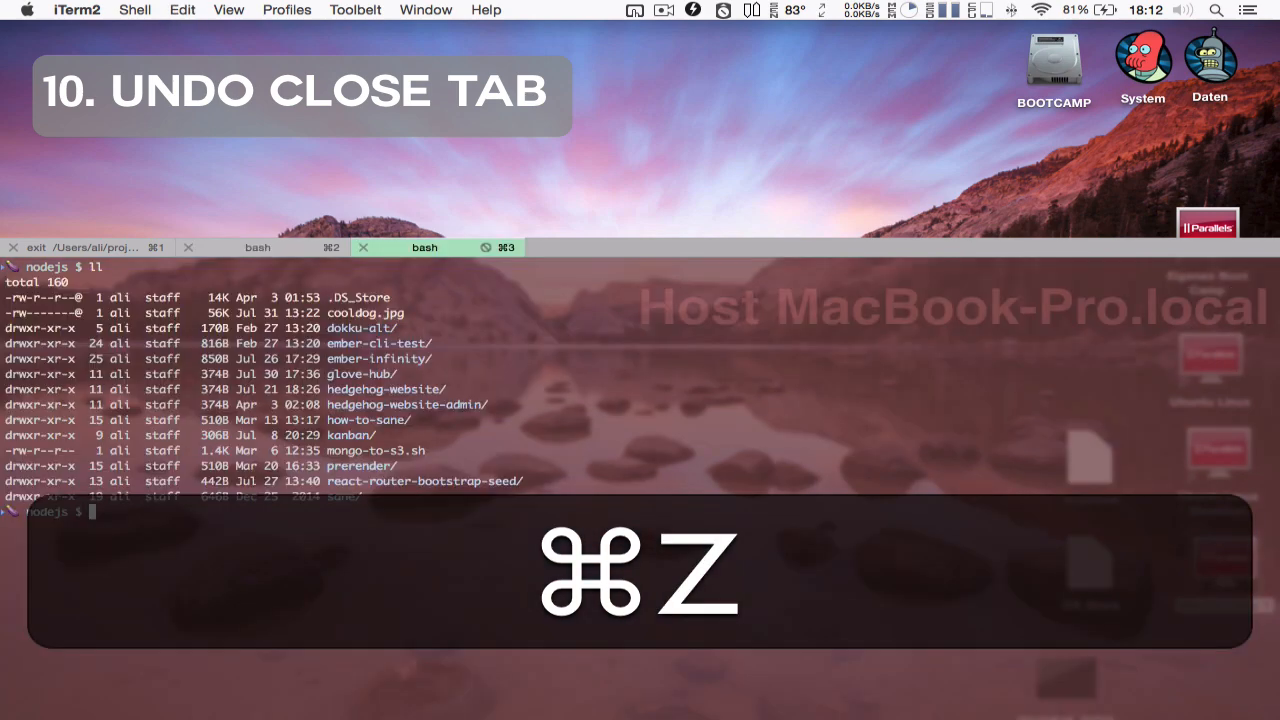
pyautogui.press('cmd+z')
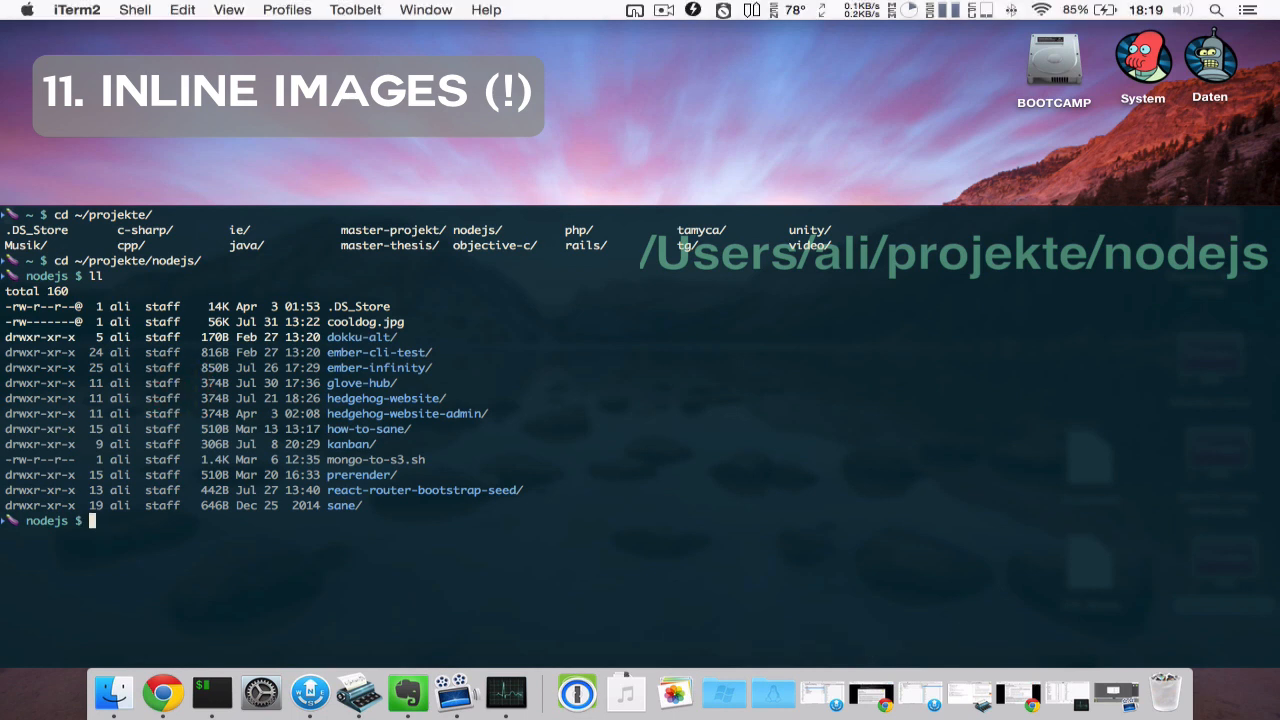
# Step: Run ~/imgcat.sh cooldog.jpg to display the dog photo inline in the terminal
pyautogui.write('~/imgcat.sh')
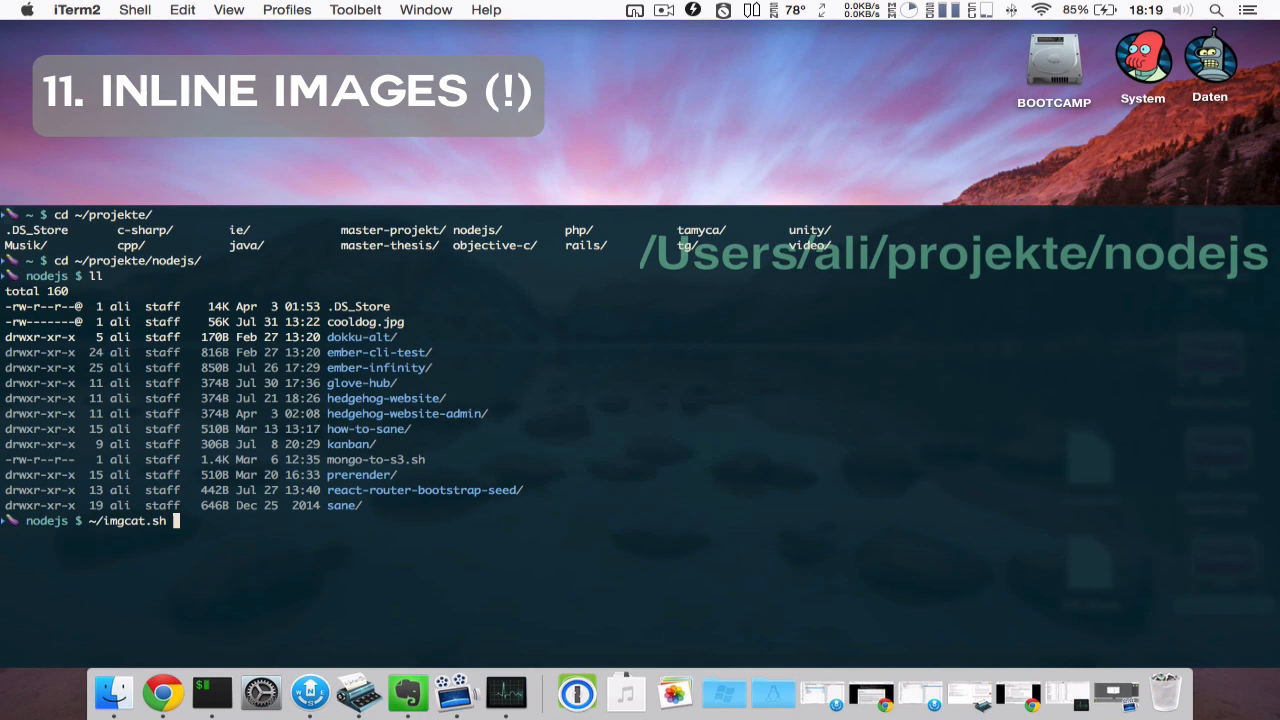
pyautogui.write('cooldog.jpg')
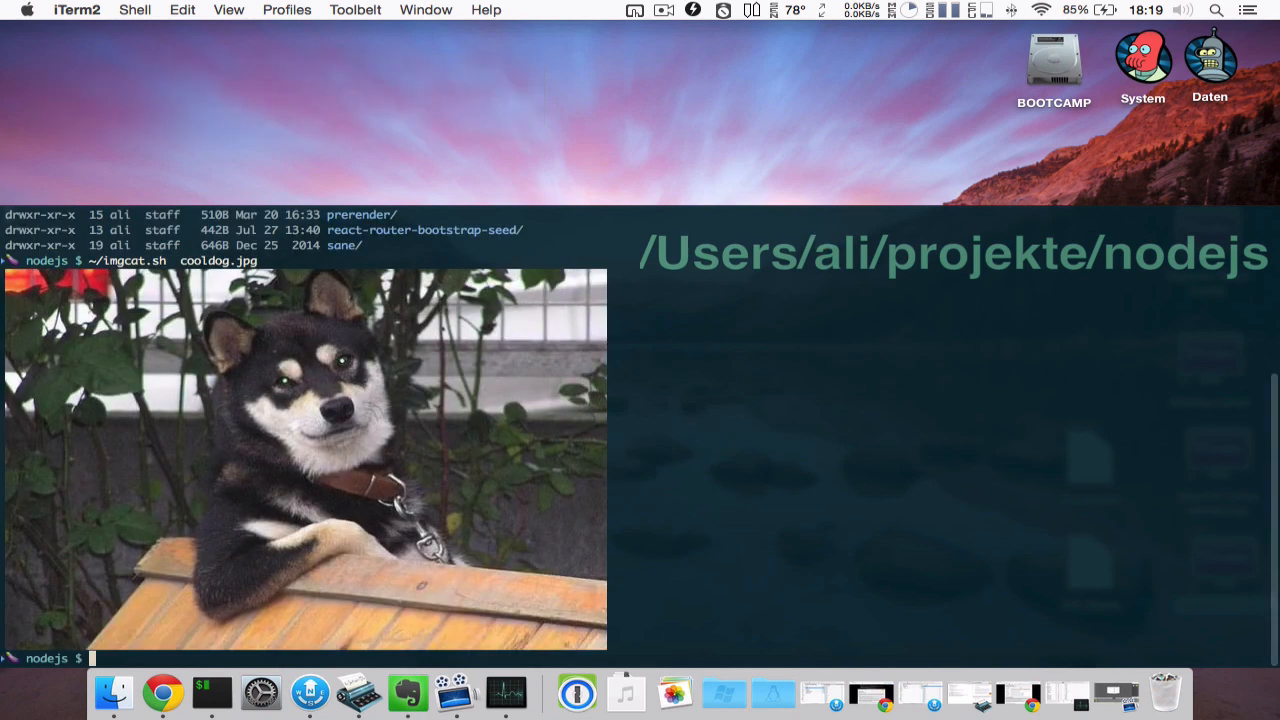